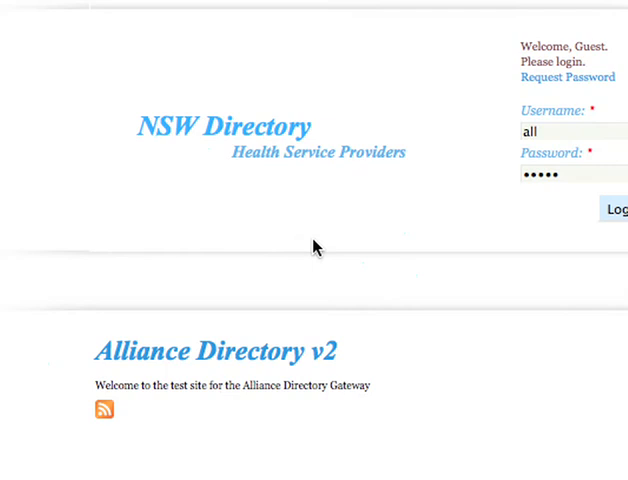
Step: Log in to NSW Directory and show the Health Professionals listing
left_click(612, 208)
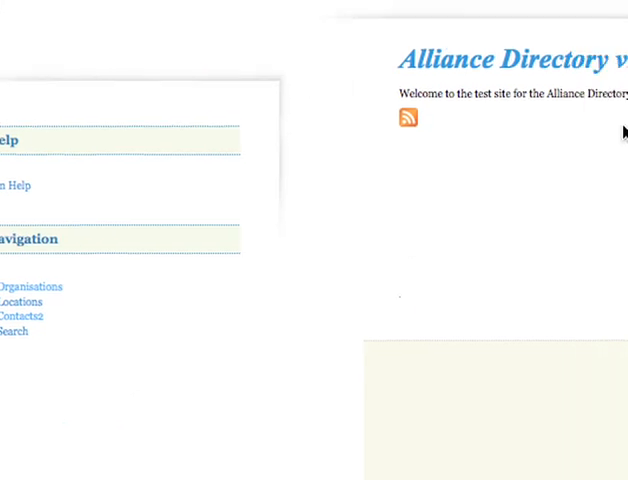
left_click(316, 244)
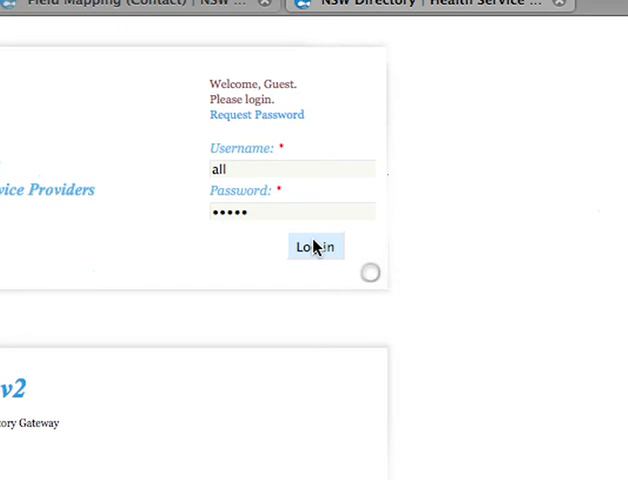
left_click(316, 246)
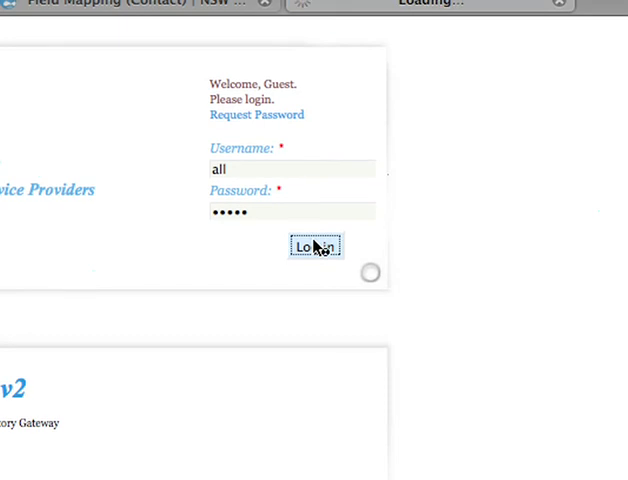
left_click(314, 246)
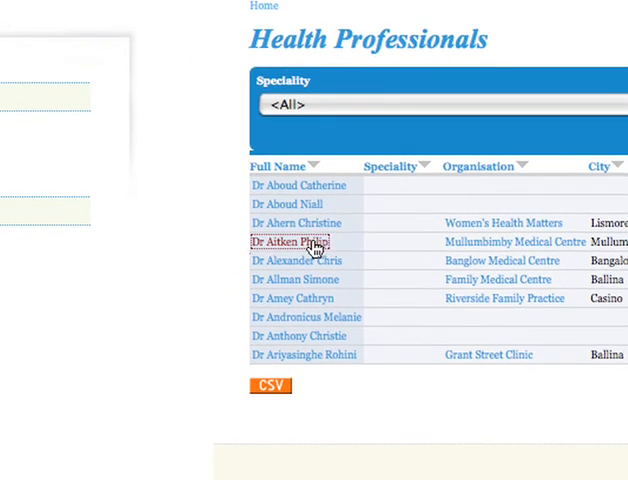
left_click(290, 240)
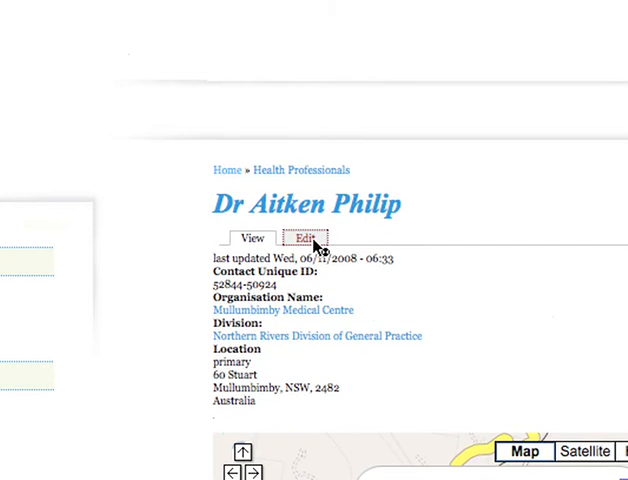
left_click(306, 238)
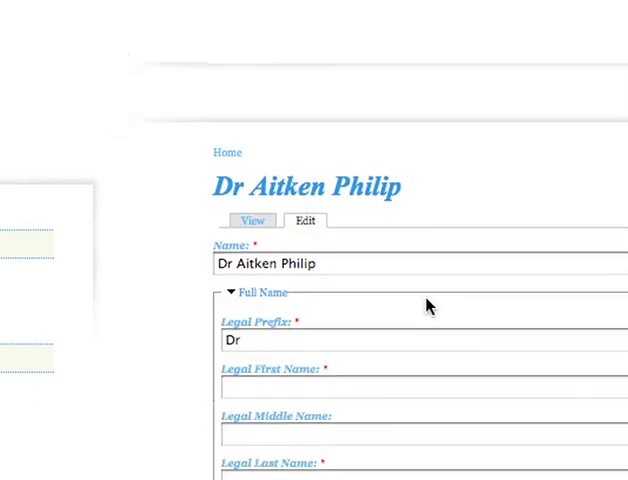
scroll("down", 3)
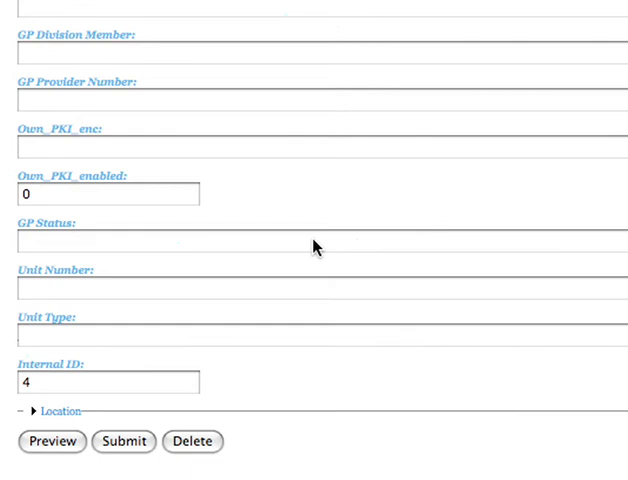
scroll("down", 3)
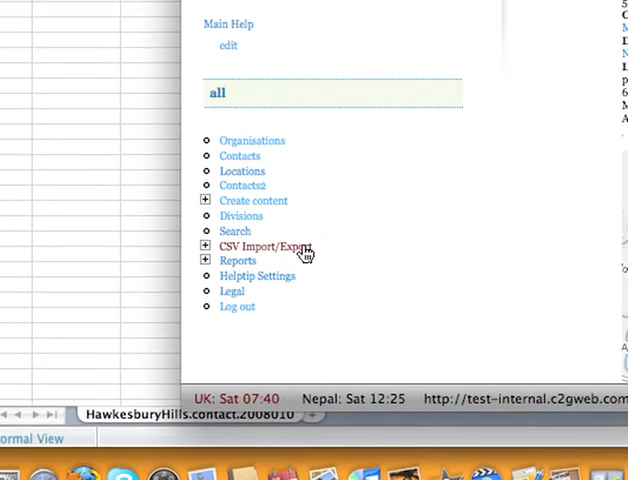
Step: Expand the CSV Import/Export section and review its list of general practice divisions
left_click(270, 246)
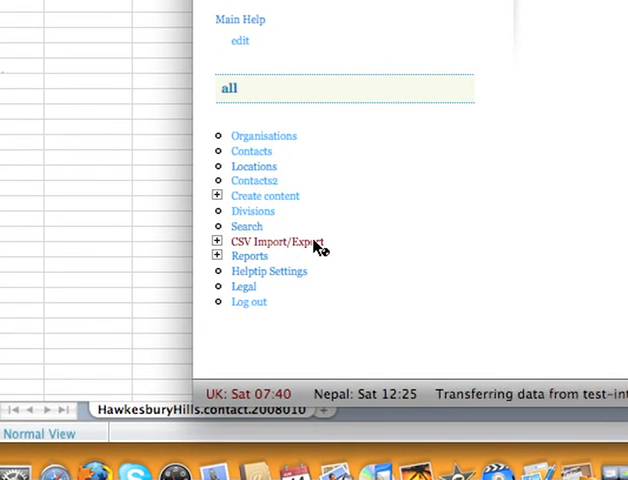
left_click(218, 240)
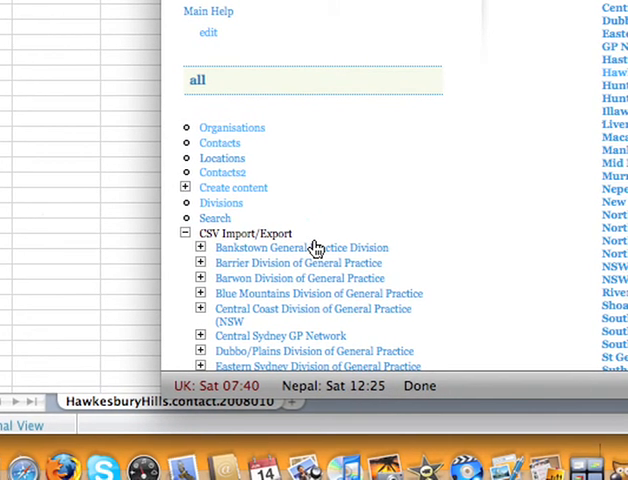
scroll("down", 3)
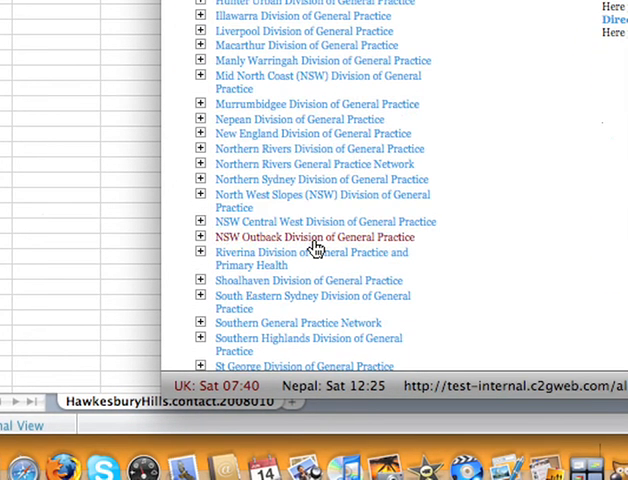
scroll("down", 3)
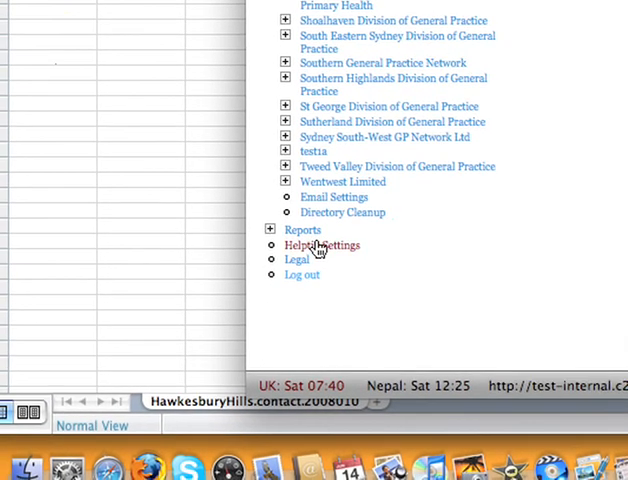
mouse_move(300, 234)
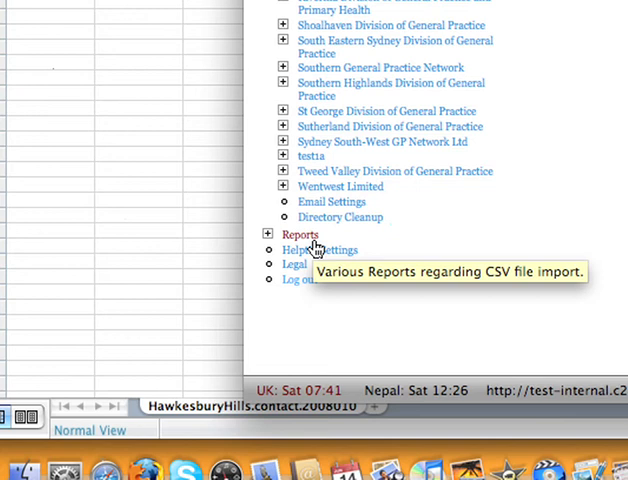
mouse_move(316, 246)
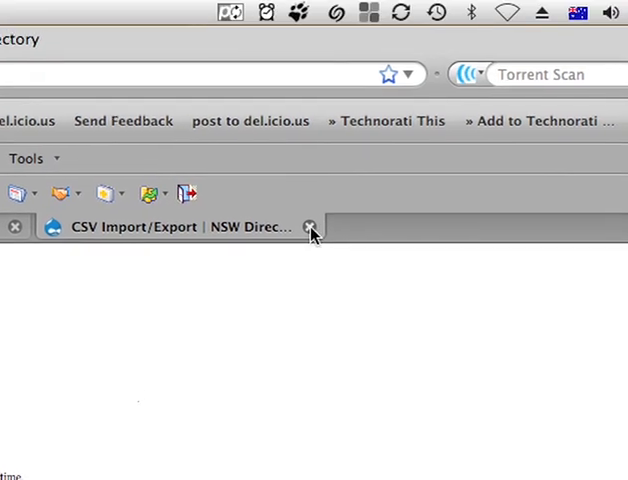
Step: Close the separate CSV Import/Export page, returning to the Hawkesbury-Hills division page
left_click(310, 228)
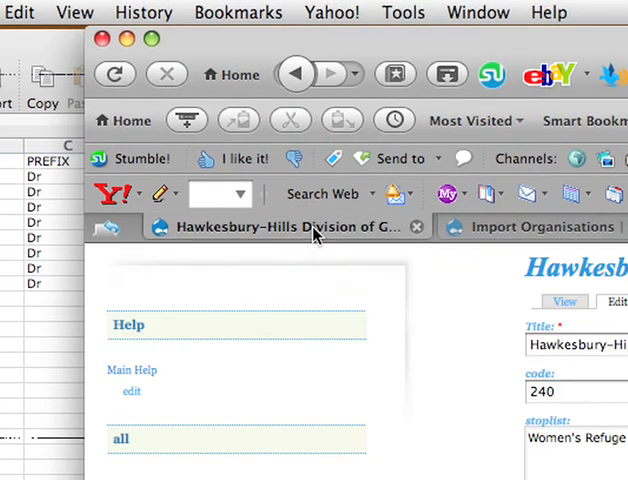
scroll("down", 3)
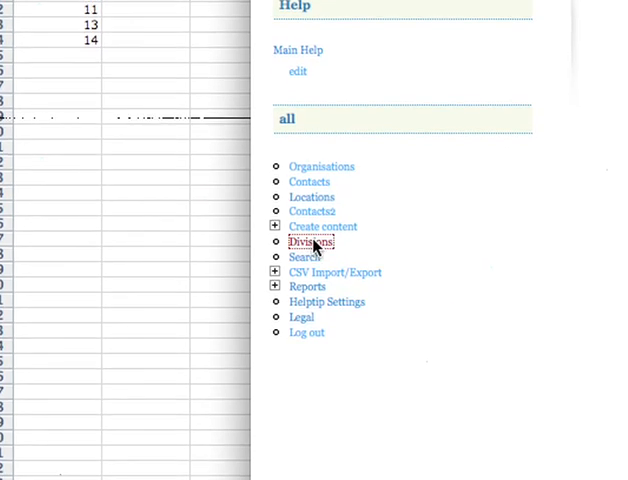
Step: Show the Divisions list and review the Hawkesbury-Hills Division of General Practice entry
left_click(308, 240)
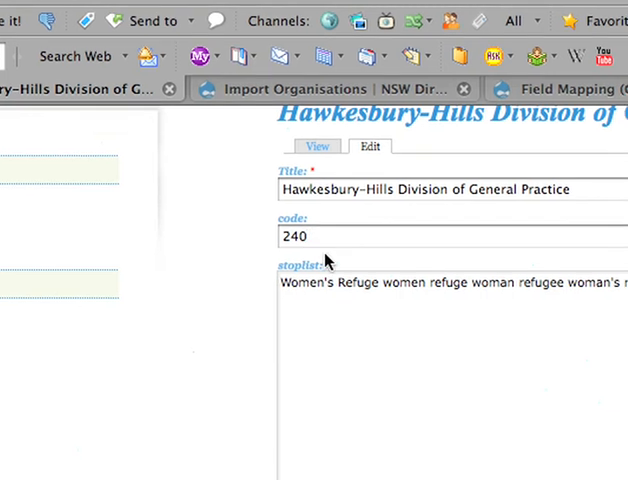
scroll("down", 3)
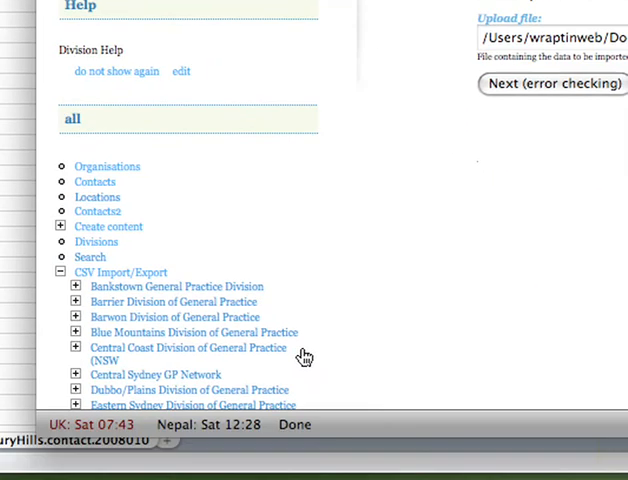
Step: Scroll the CSV Import/Export menu to the expanded Hawkesbury-Hills Division entry
scroll("down", 3)
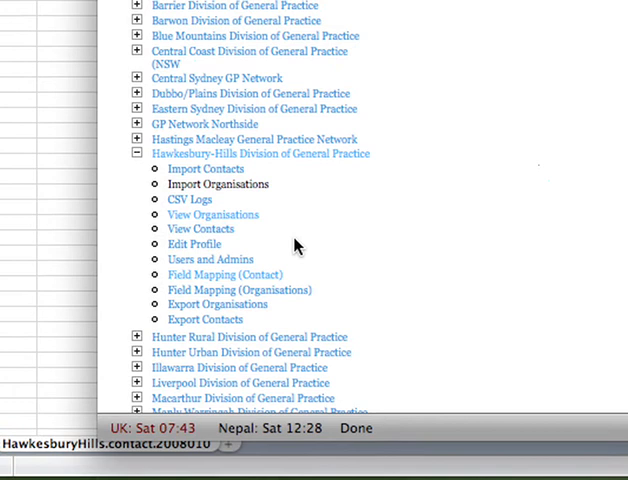
scroll("up", 3)
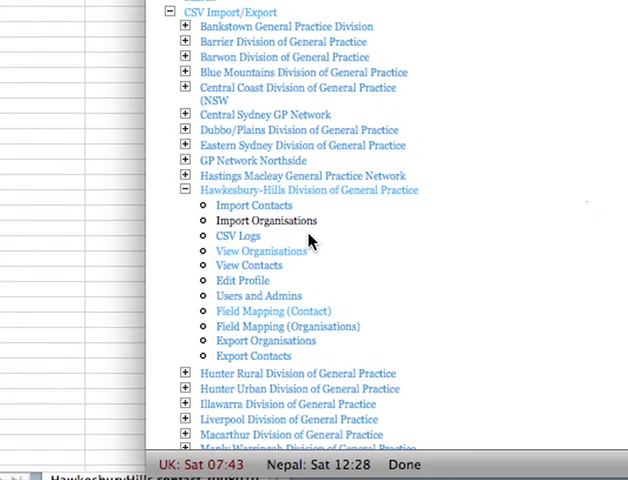
scroll("up", 3)
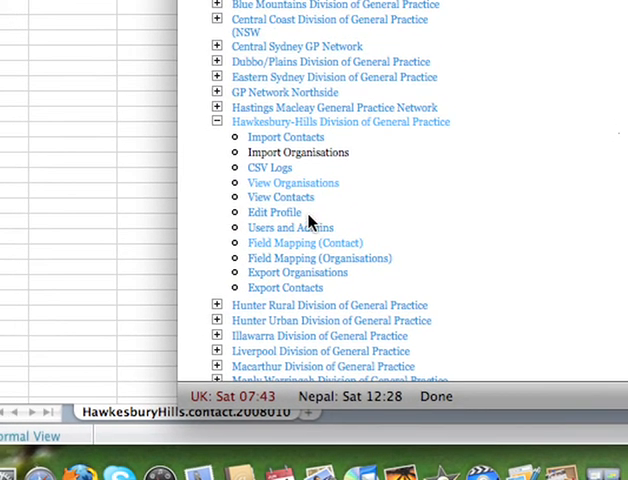
scroll("up", 3)
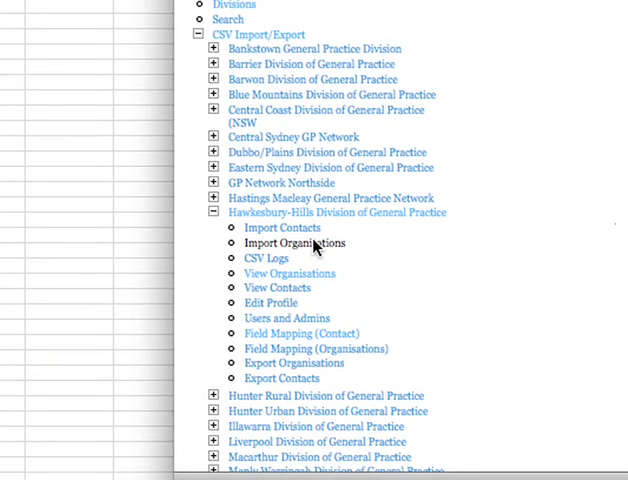
Step: Choose the Hawkesbury-Hills organisation CSV file in the Import Organisations upload field
left_click(292, 242)
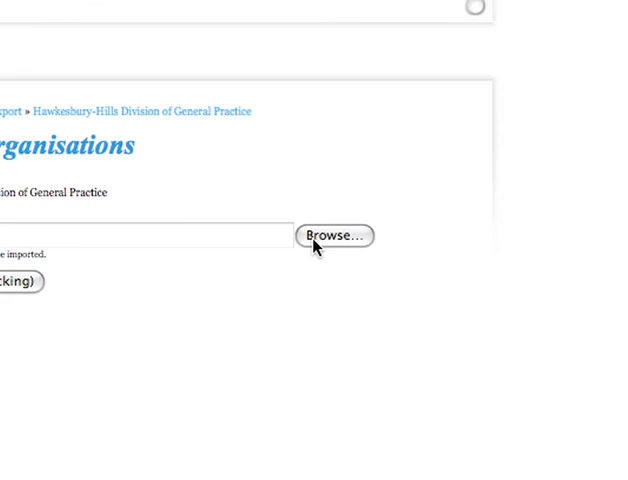
left_click(334, 236)
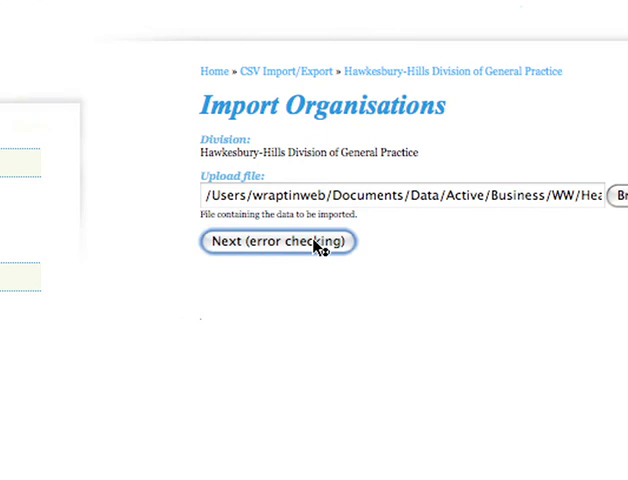
Step: Run error checking on the organisations file and review the Errors and Report lists
left_click(278, 240)
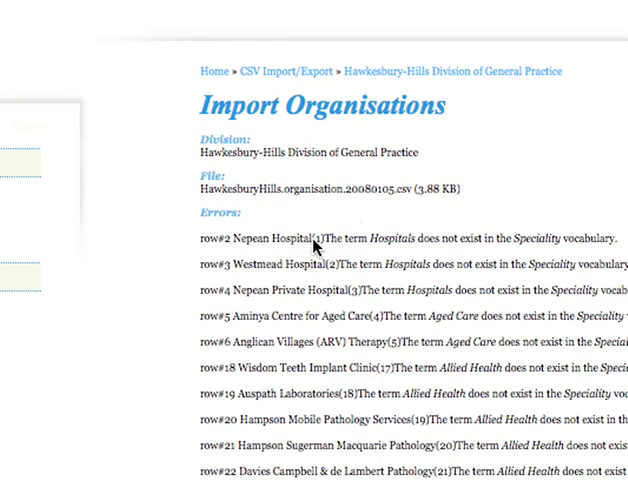
mouse_move(296, 228)
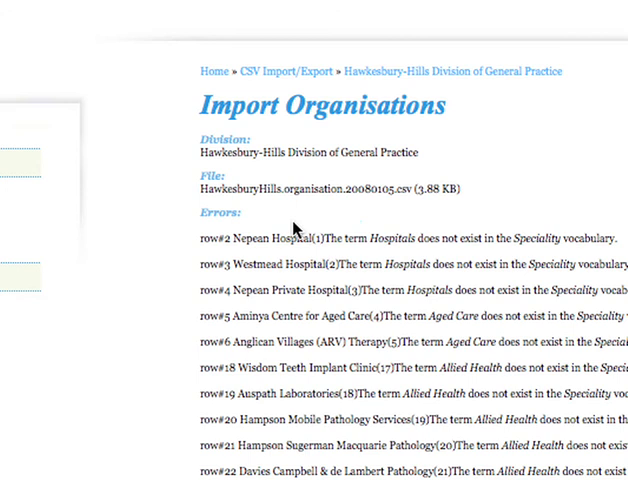
scroll("up", 3)
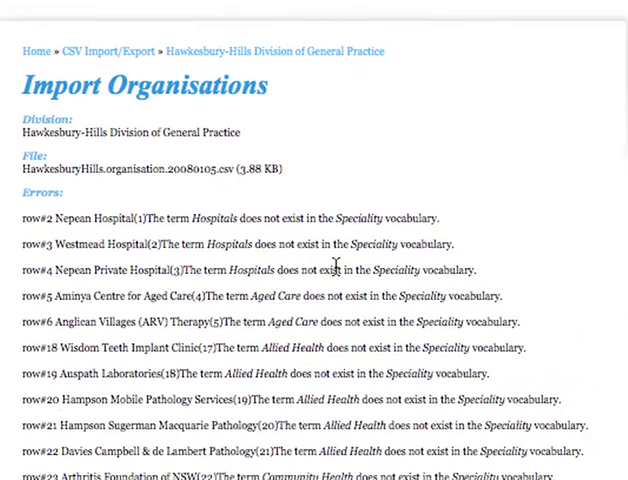
scroll("down", 3)
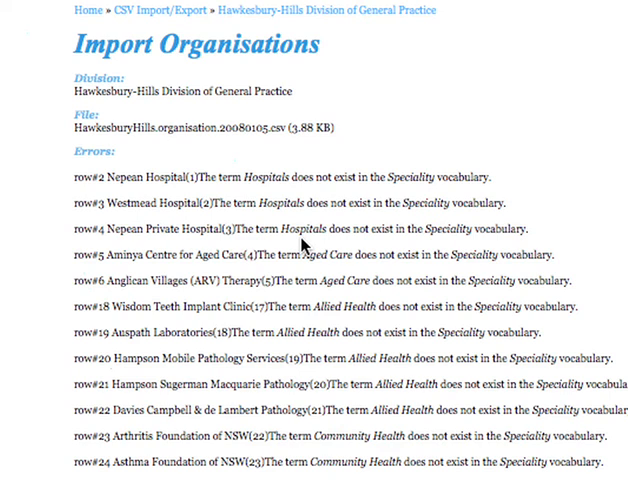
scroll("down", 3)
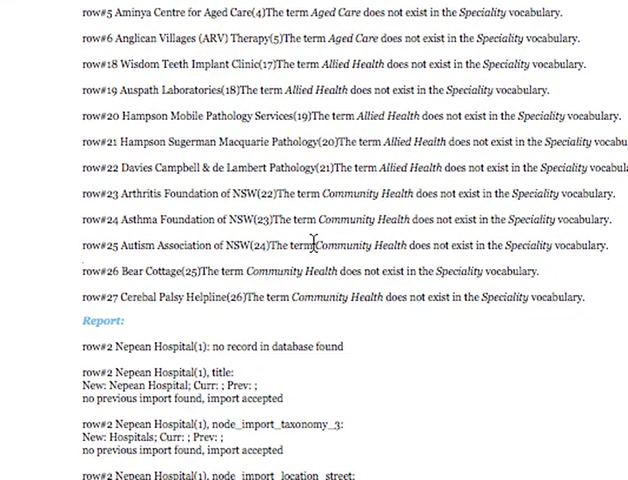
scroll("down", 3)
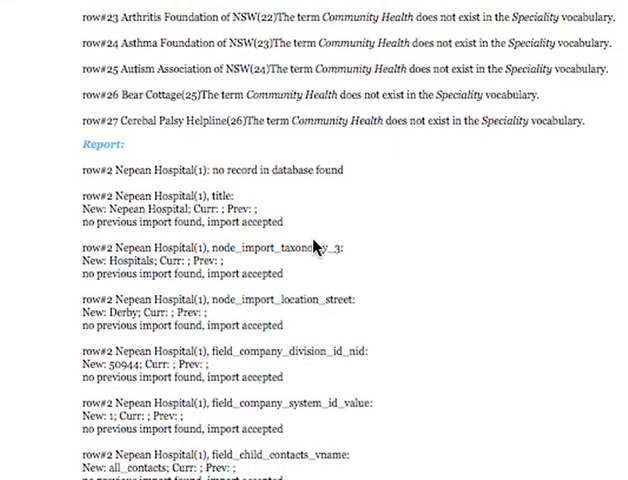
scroll("down", 3)
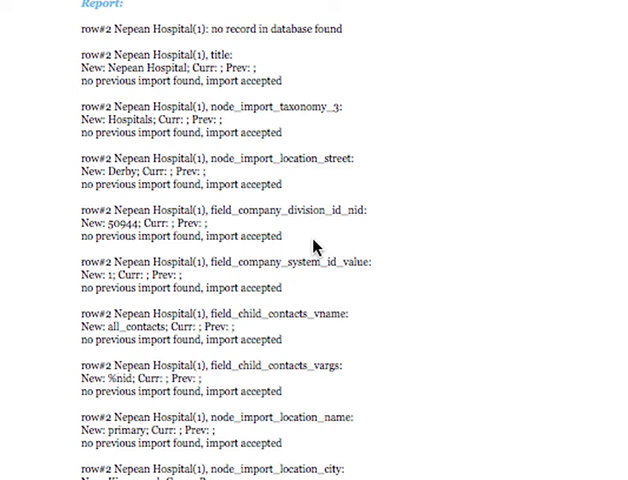
scroll("up", 3)
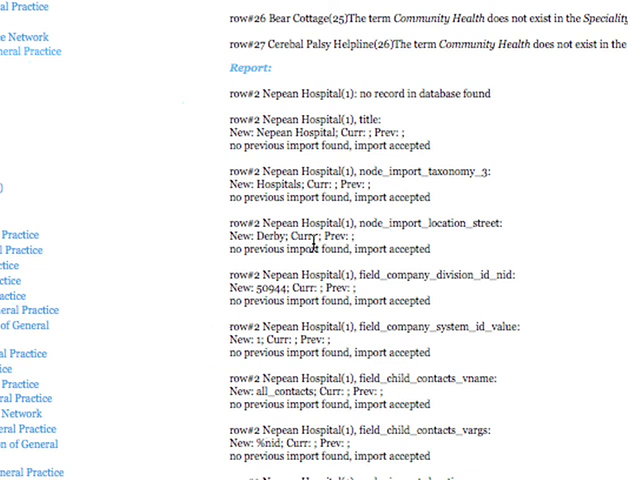
scroll("up", 3)
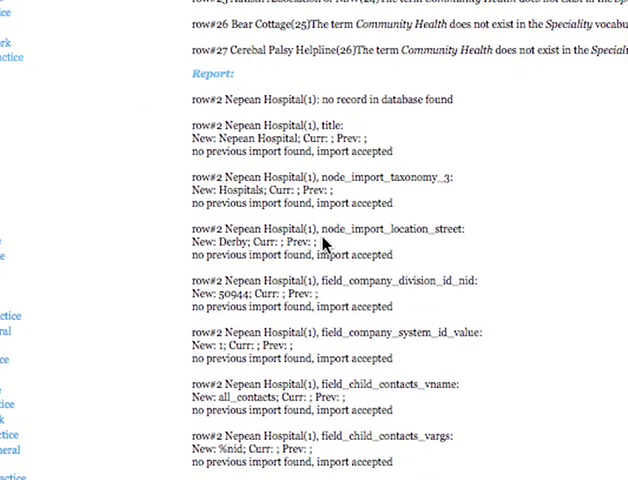
scroll("down", 3)
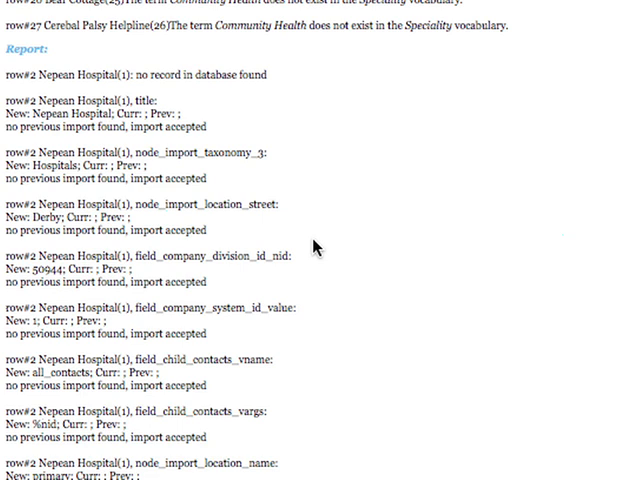
scroll("up", 3)
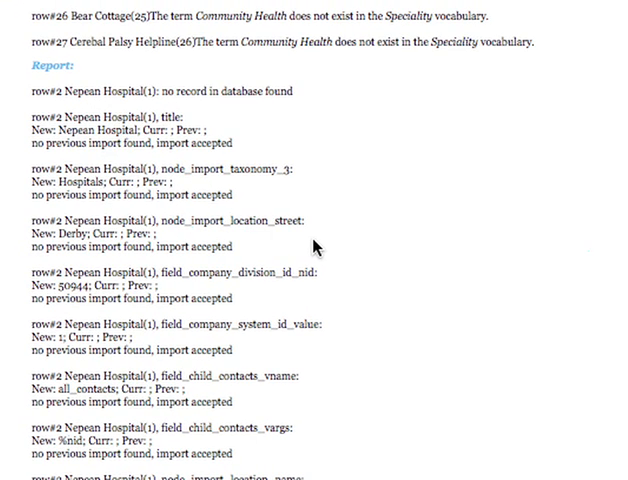
scroll("down", 3)
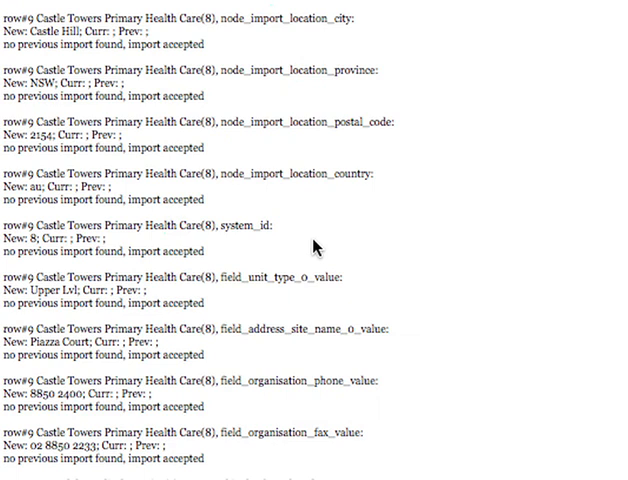
scroll("down", 3)
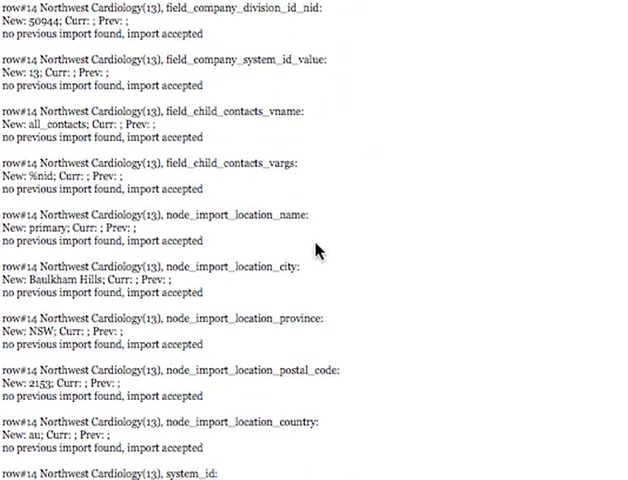
scroll("down", 3)
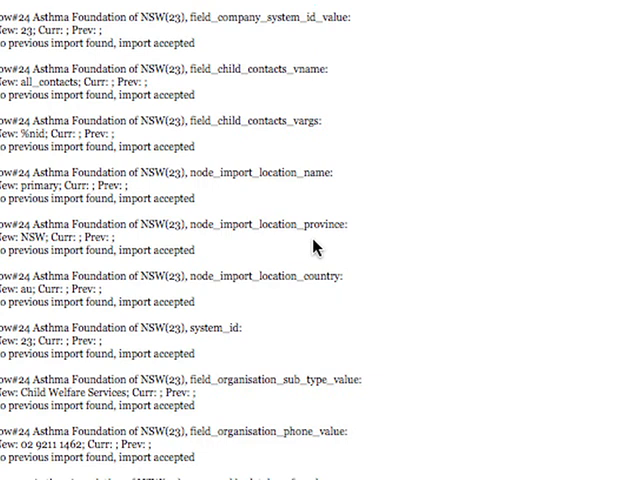
scroll("down", 3)
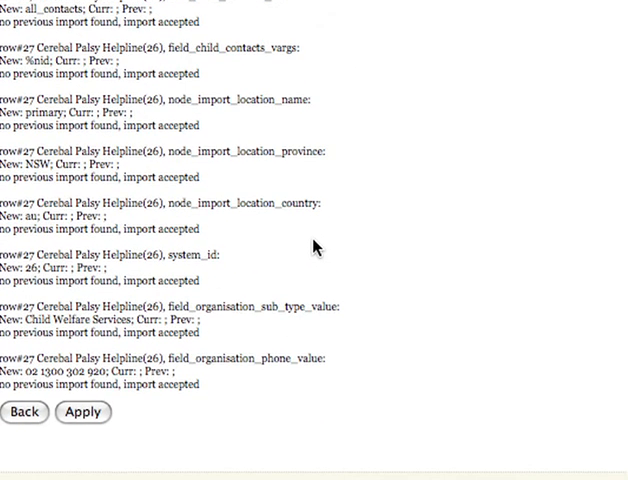
scroll("down", 3)
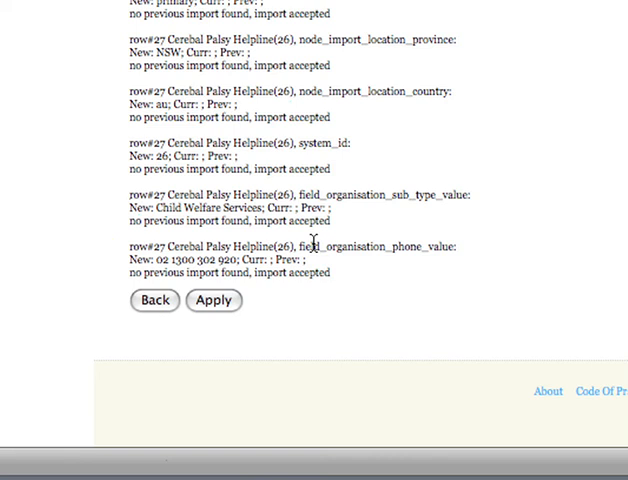
mouse_move(296, 288)
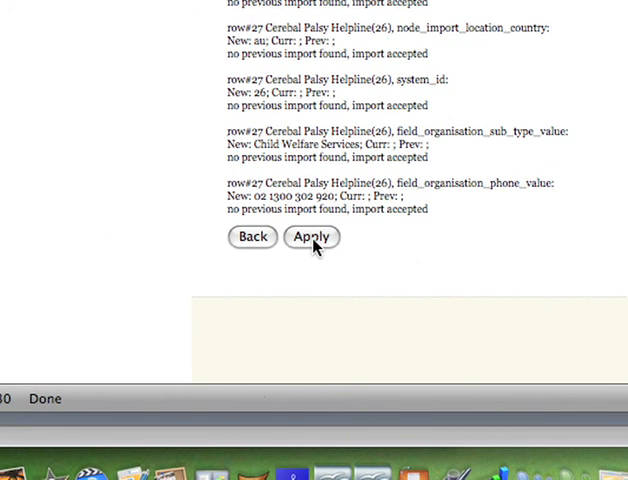
Step: Apply the checked organisations import so every row is added as new
left_click(312, 236)
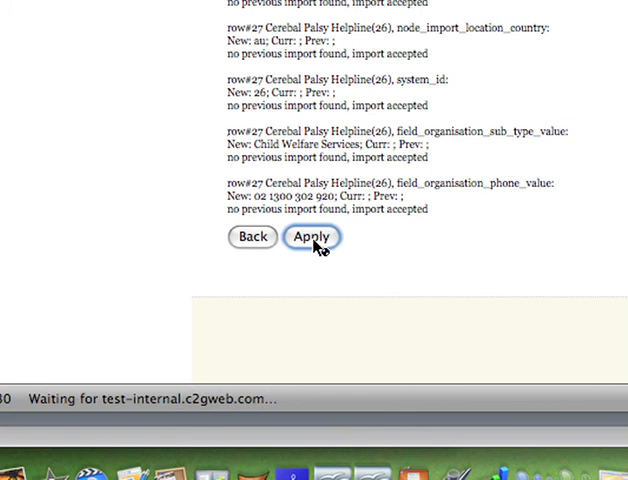
left_click(312, 236)
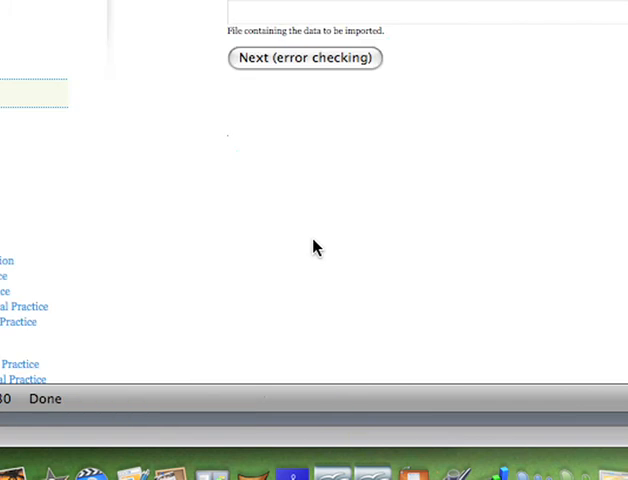
Step: View the Organisations Directory listing, then go to the Hawkesbury-Hills contact field mapping page
scroll("up", 3)
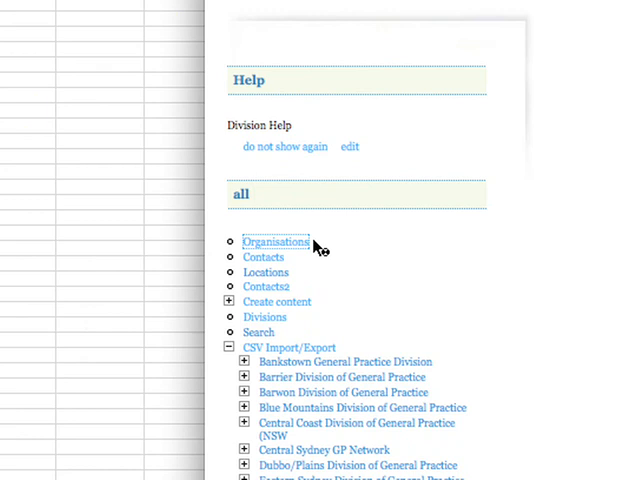
left_click(276, 240)
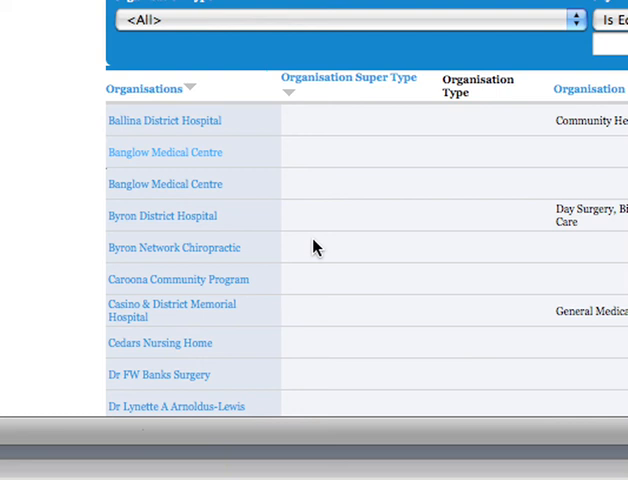
scroll("up", 3)
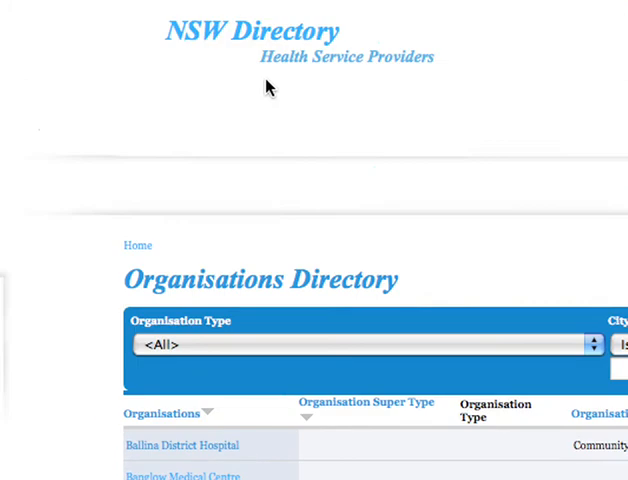
left_click(240, 220)
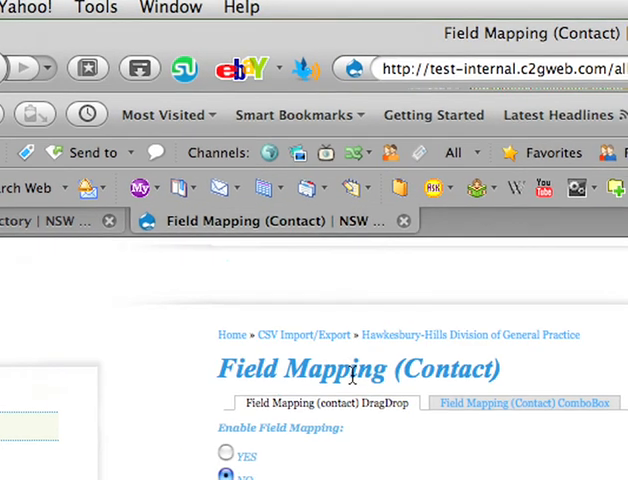
Step: Review the drag-and-drop contact field mapping page alongside the contacts spreadsheet columns
scroll("down", 3)
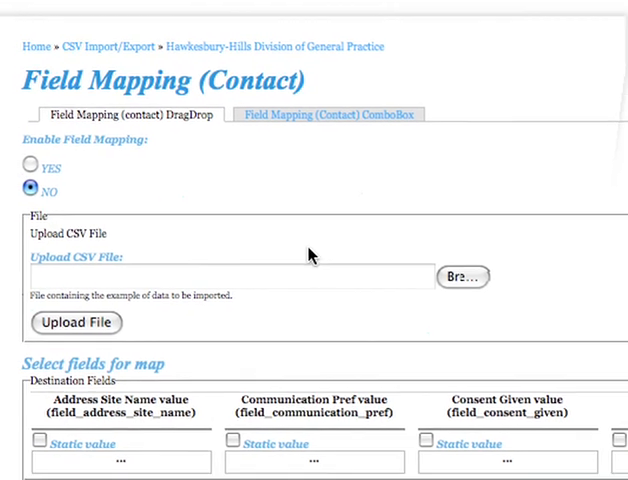
scroll("down", 3)
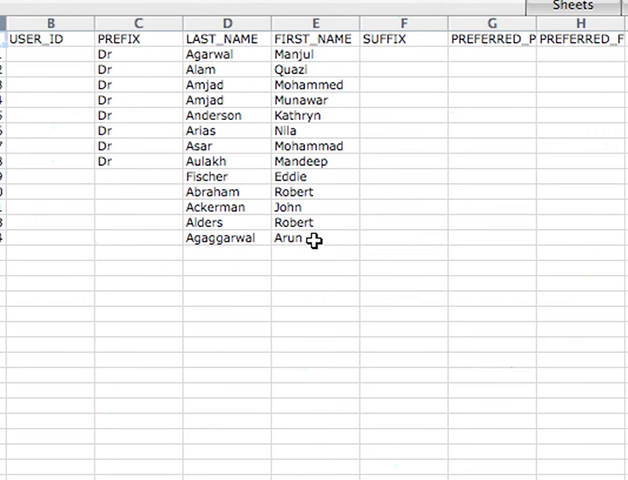
mouse_move(376, 248)
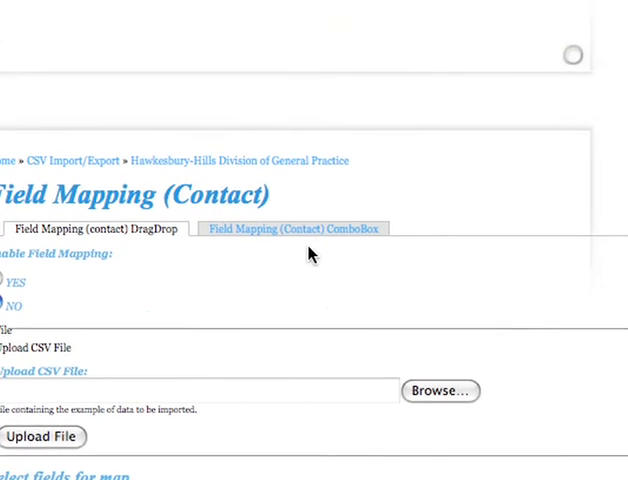
scroll("down", 3)
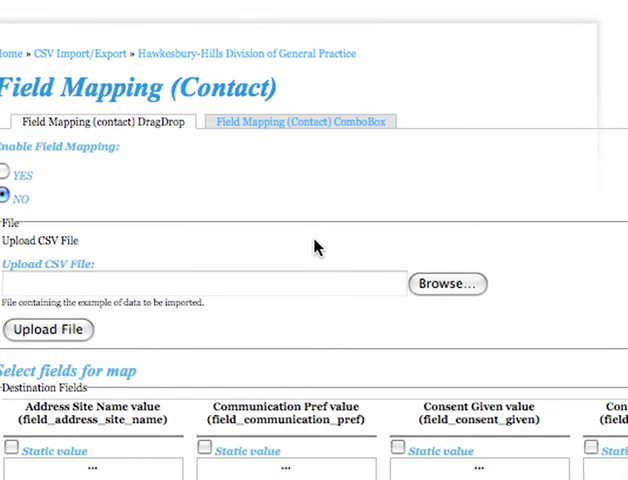
scroll("down", 3)
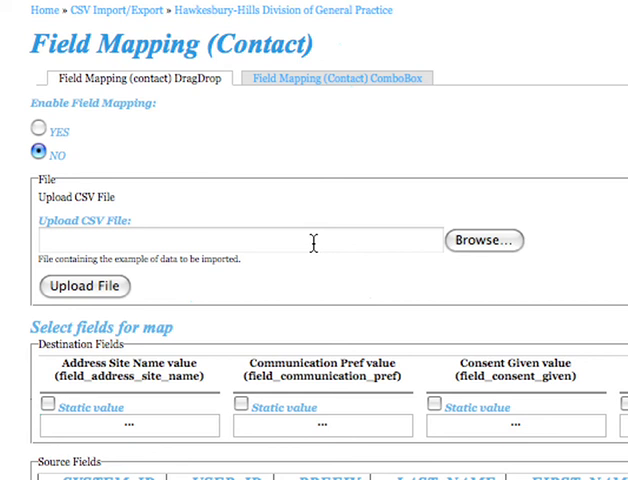
scroll("down", 3)
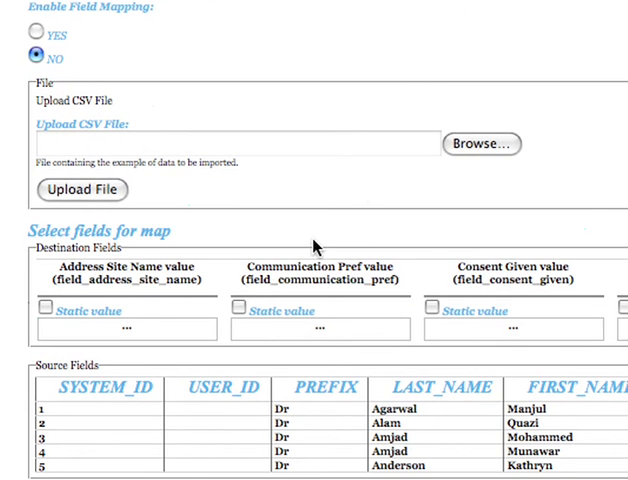
scroll("down", 3)
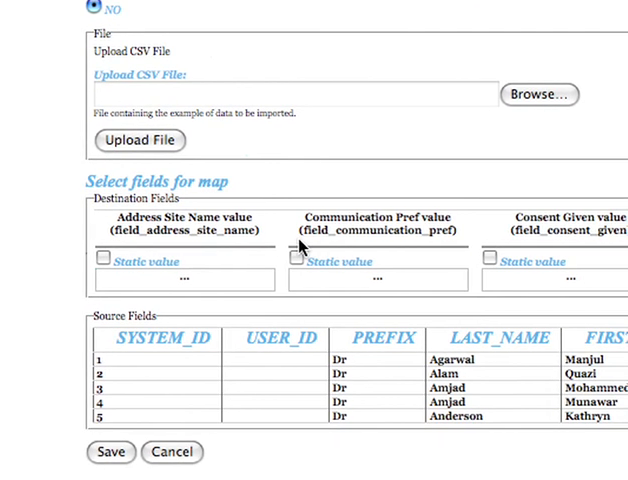
scroll("down", 3)
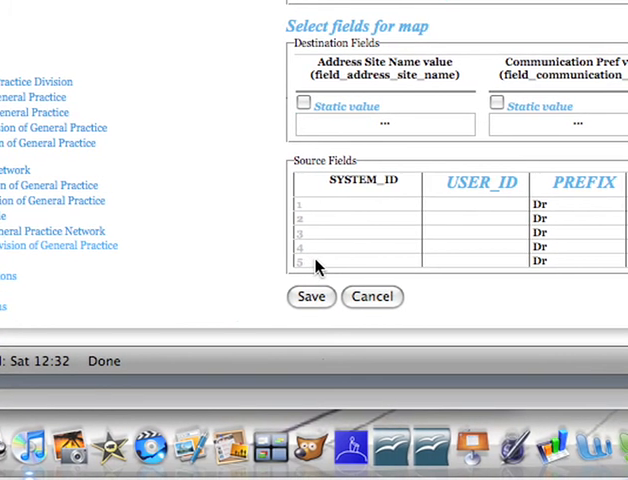
scroll("up", 3)
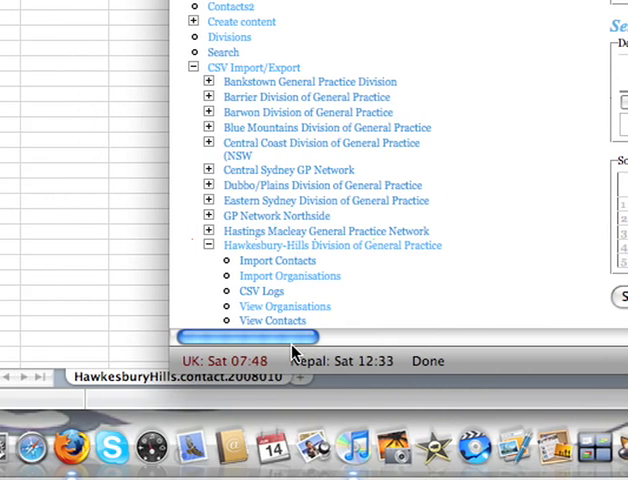
Step: Scroll the mapping table sideways to reach the E-Mail and Full Name preferred_last drop targets for EMAIL_ADDRESS and PREFERRED_LAST_NAME
left_click(278, 260)
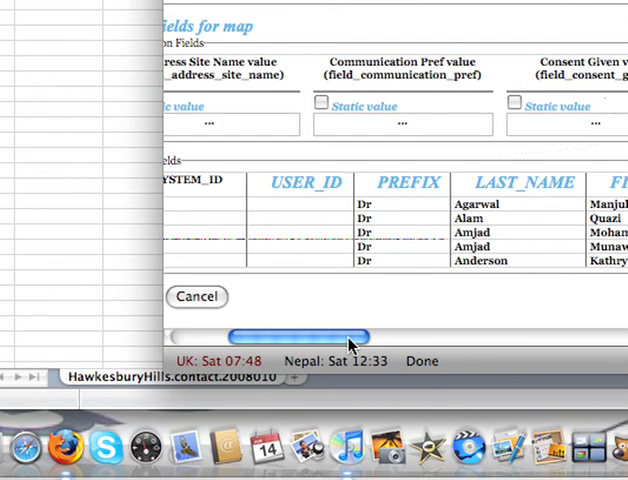
scroll("right", 3)
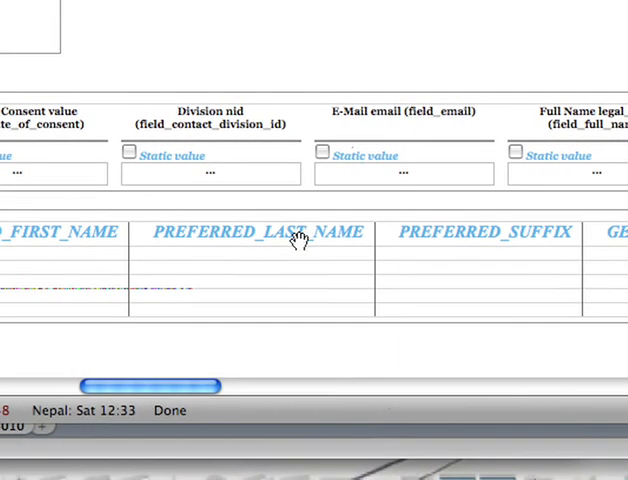
scroll("right", 3)
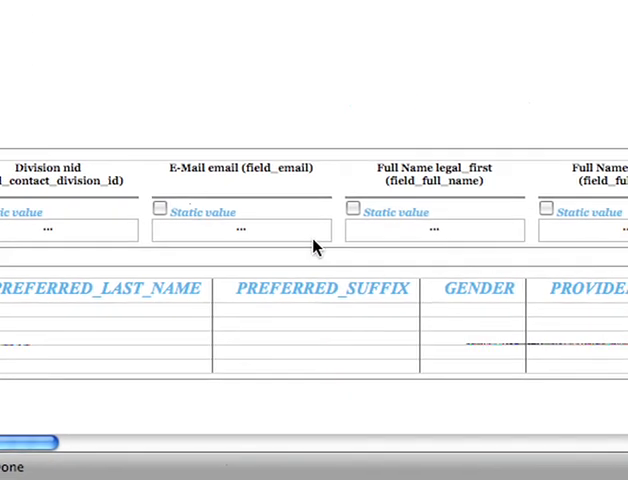
scroll("right", 3)
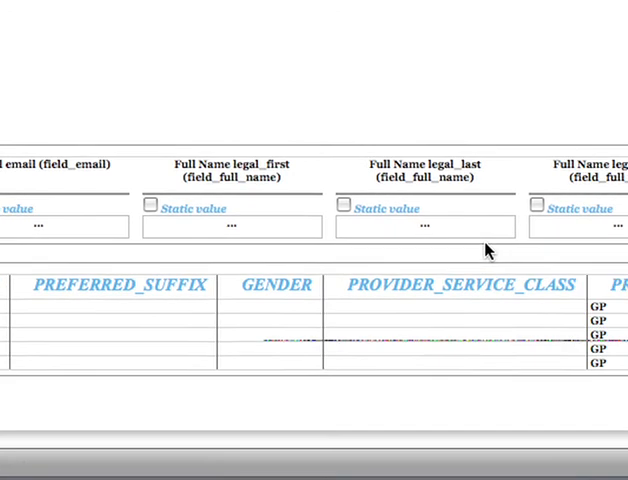
scroll("right", 3)
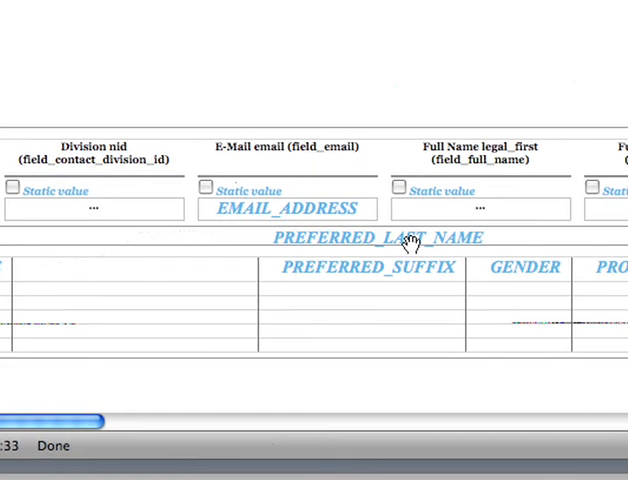
scroll("right", 3)
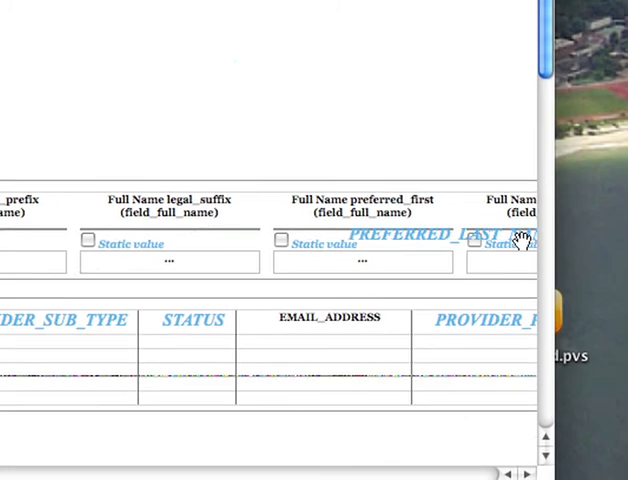
scroll("right", 3)
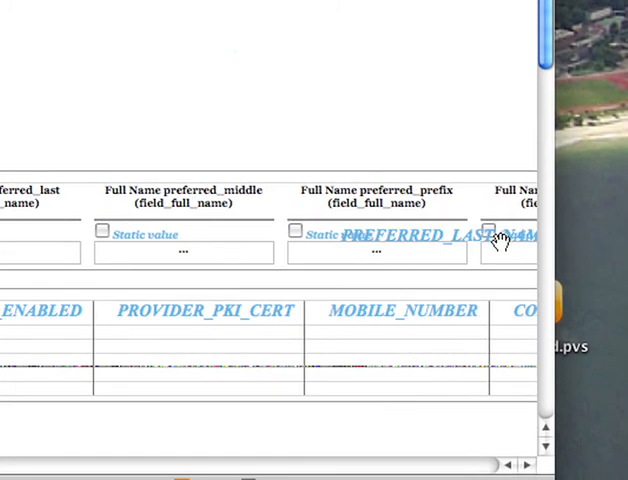
scroll("right", 3)
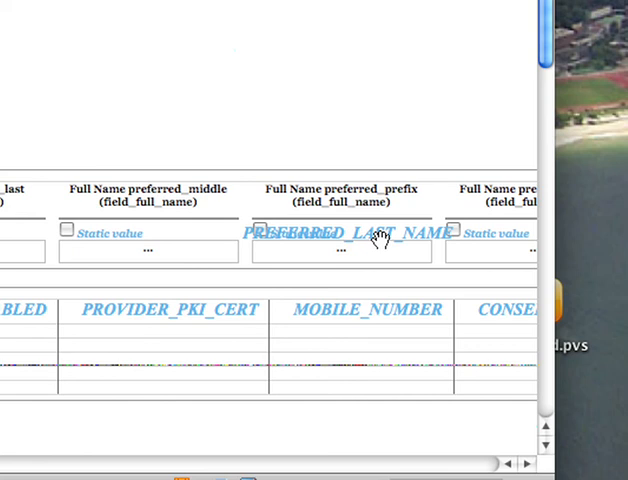
scroll("left", 3)
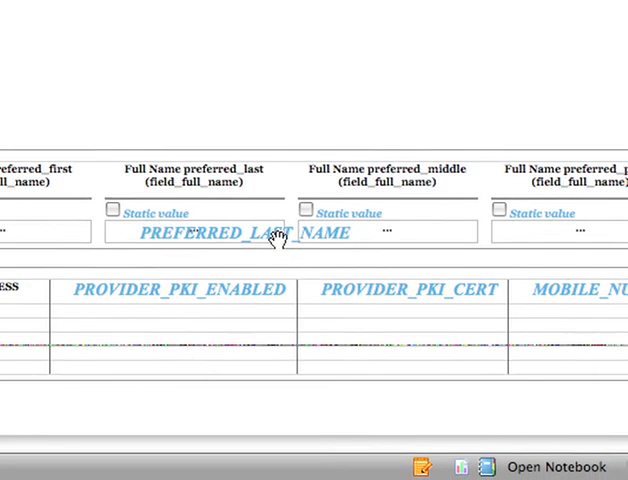
scroll("left", 3)
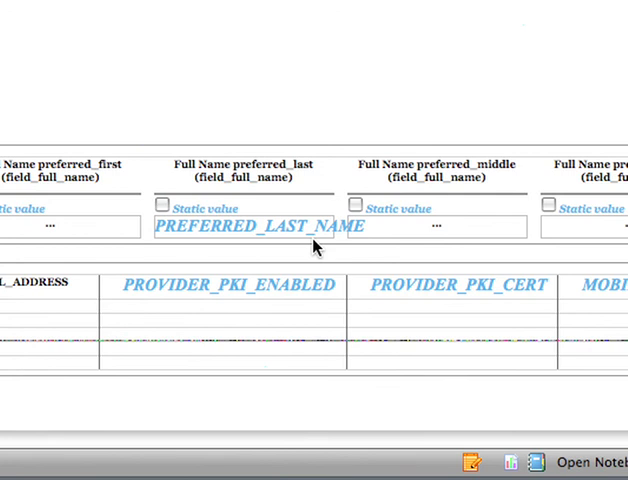
scroll("right", 3)
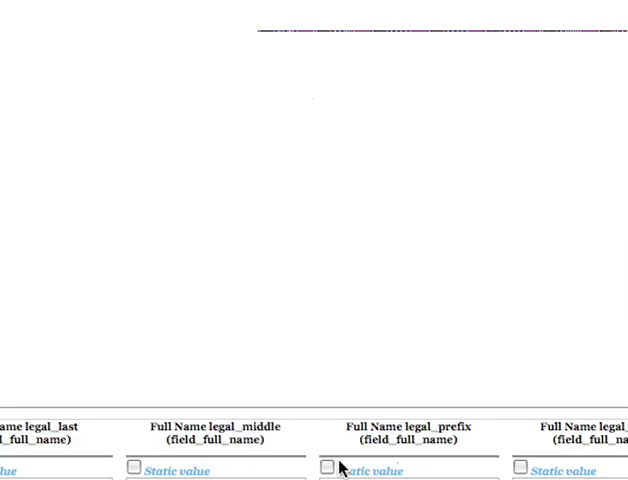
Step: Expand the CSV Import/Export sidebar section so the General Practice divisions are listed
scroll("down", 3)
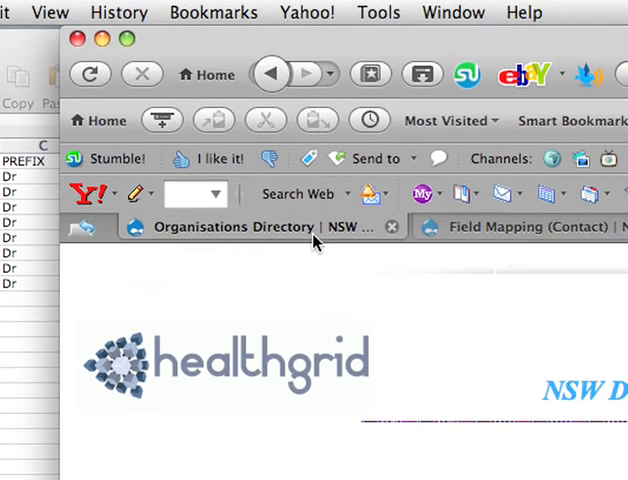
scroll("down", 3)
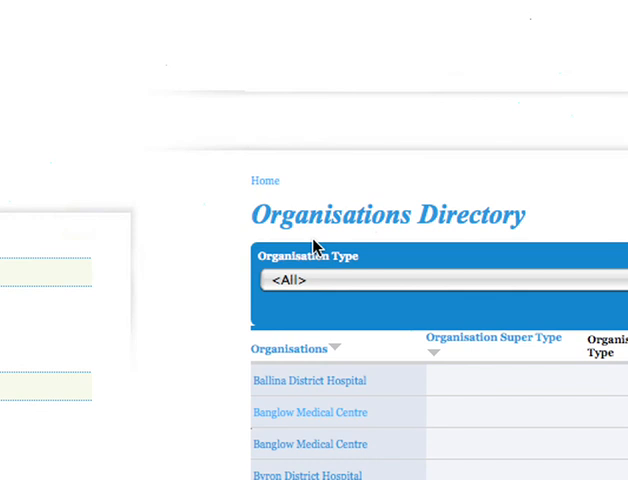
scroll("down", 3)
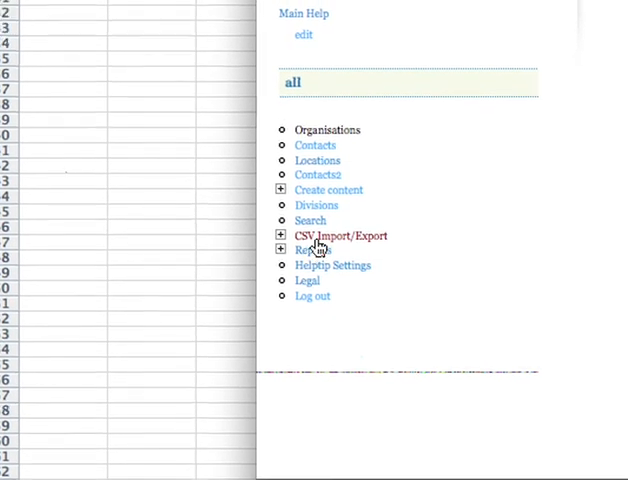
left_click(280, 236)
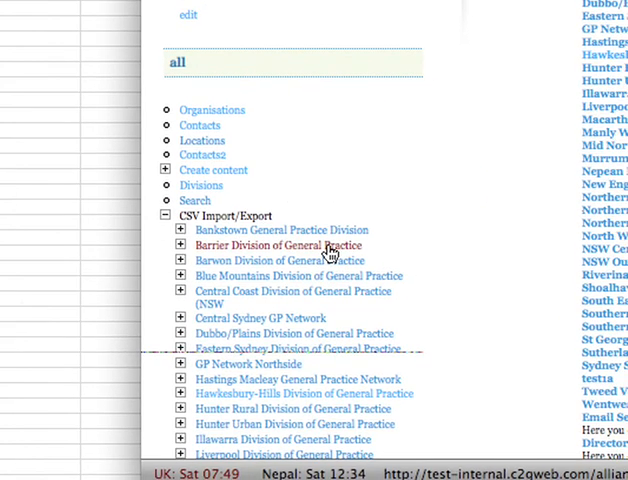